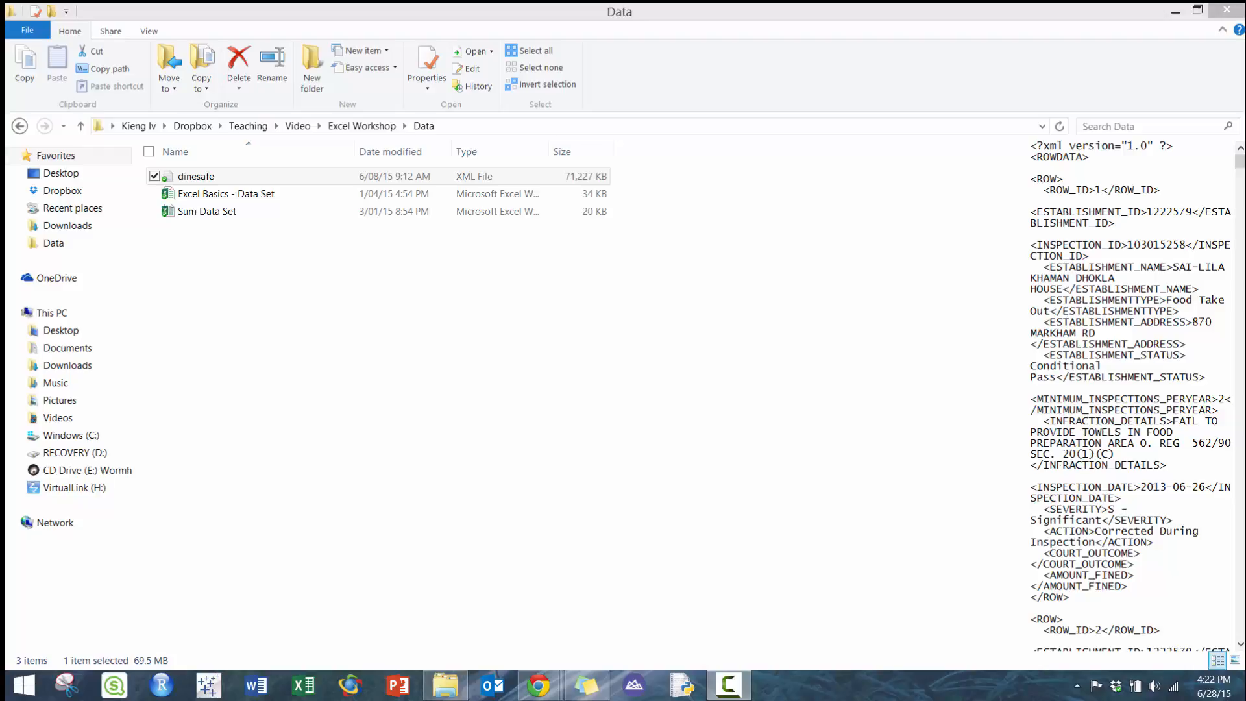
mouse_move(273, 255)
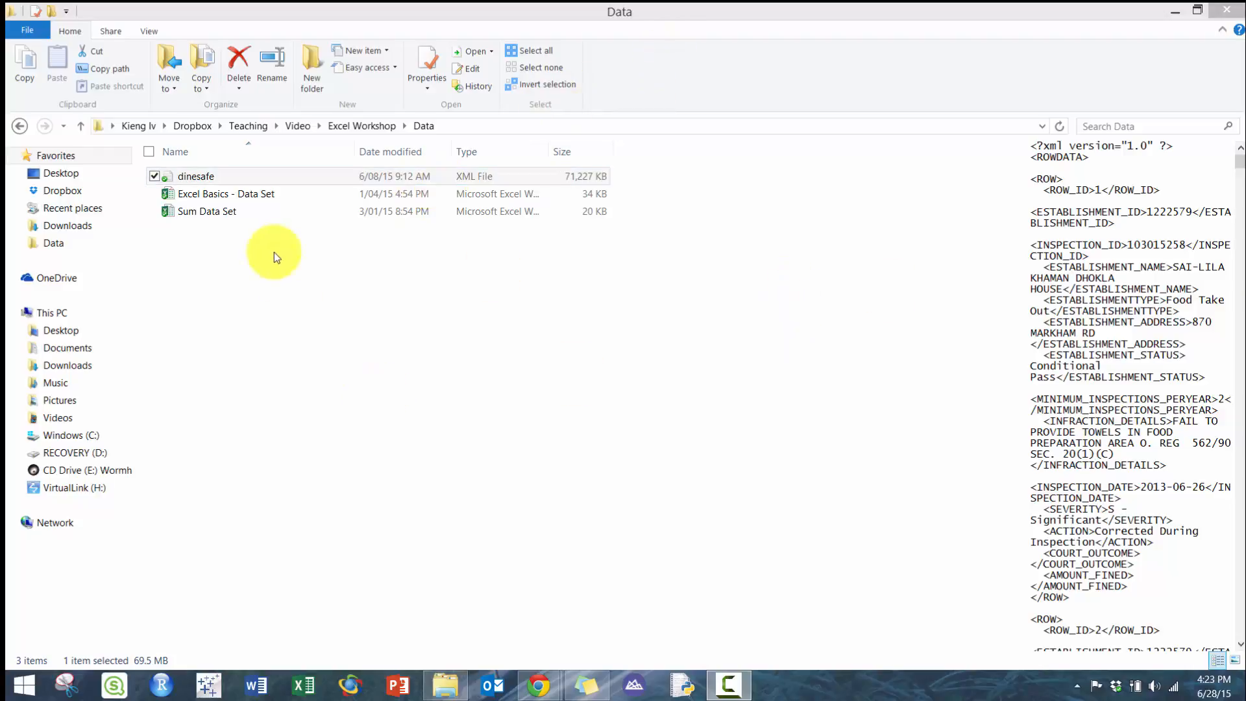
Open dinesafe.xml for editing in Notepad from its context menu
right_click(196, 175)
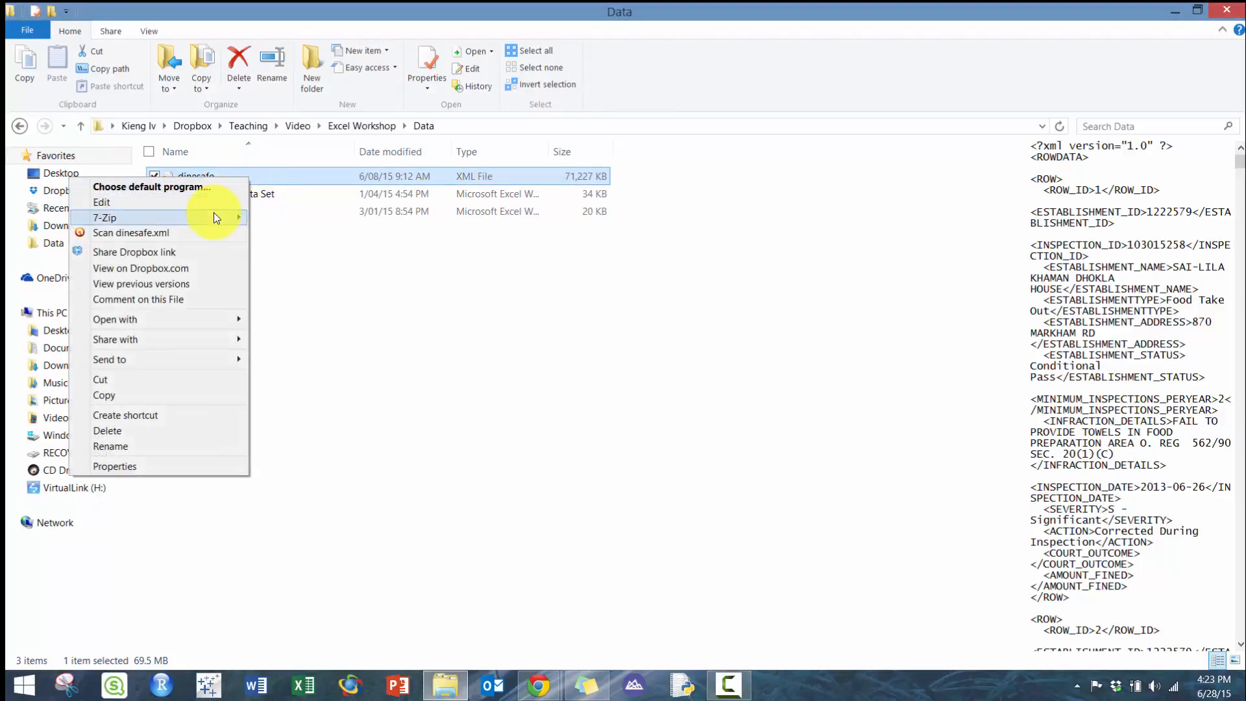
left_click(101, 203)
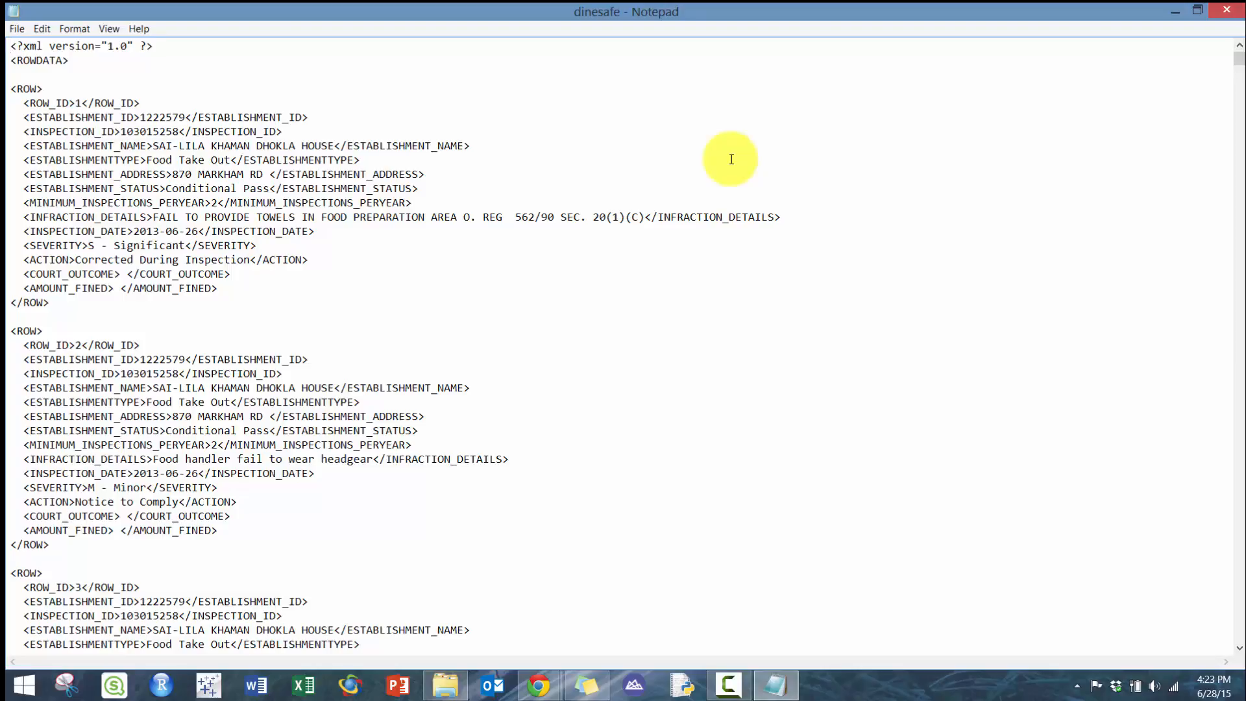
mouse_move(445, 218)
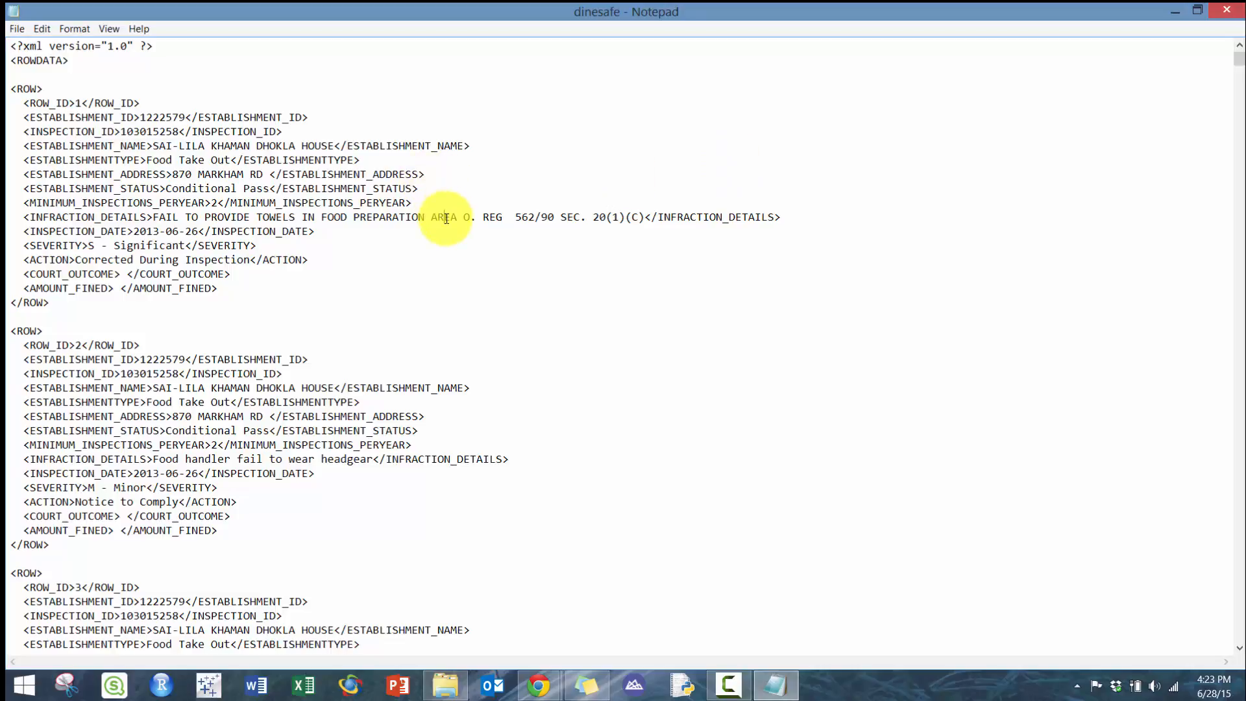
Browse through the dinesafe inspection records in Notepad, then close the file
scroll("down", 3)
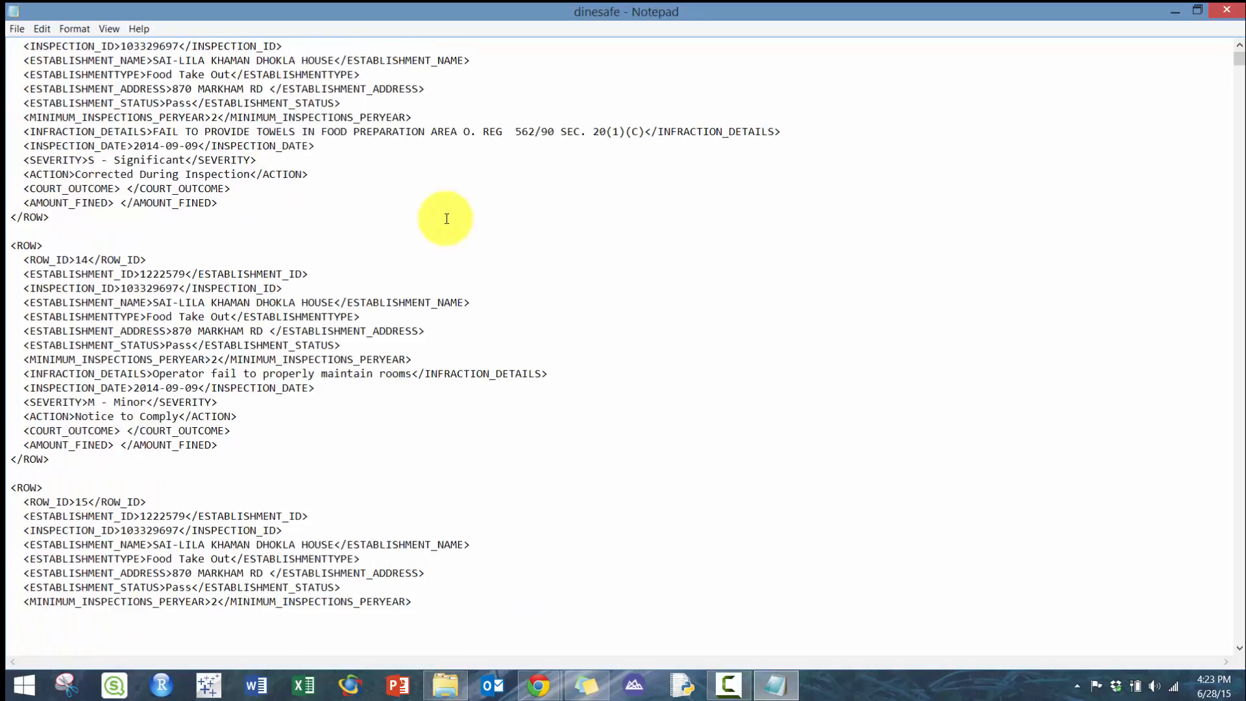
scroll("down", 3)
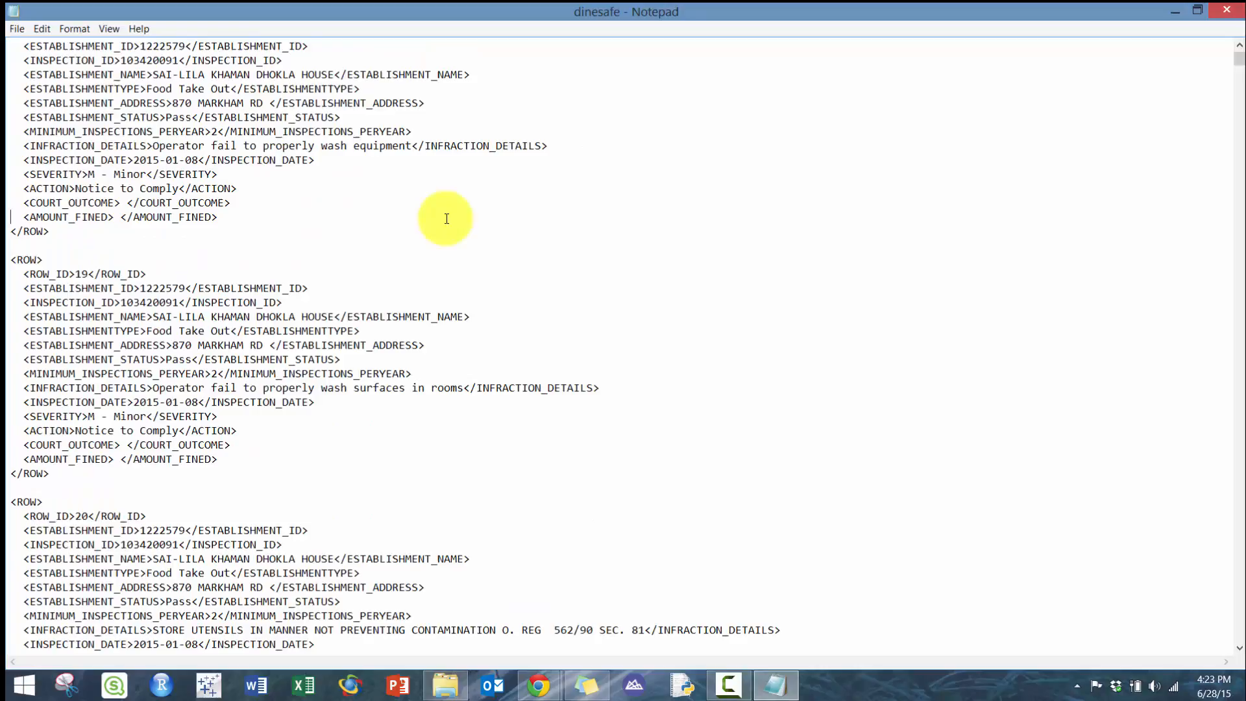
scroll("down", 3)
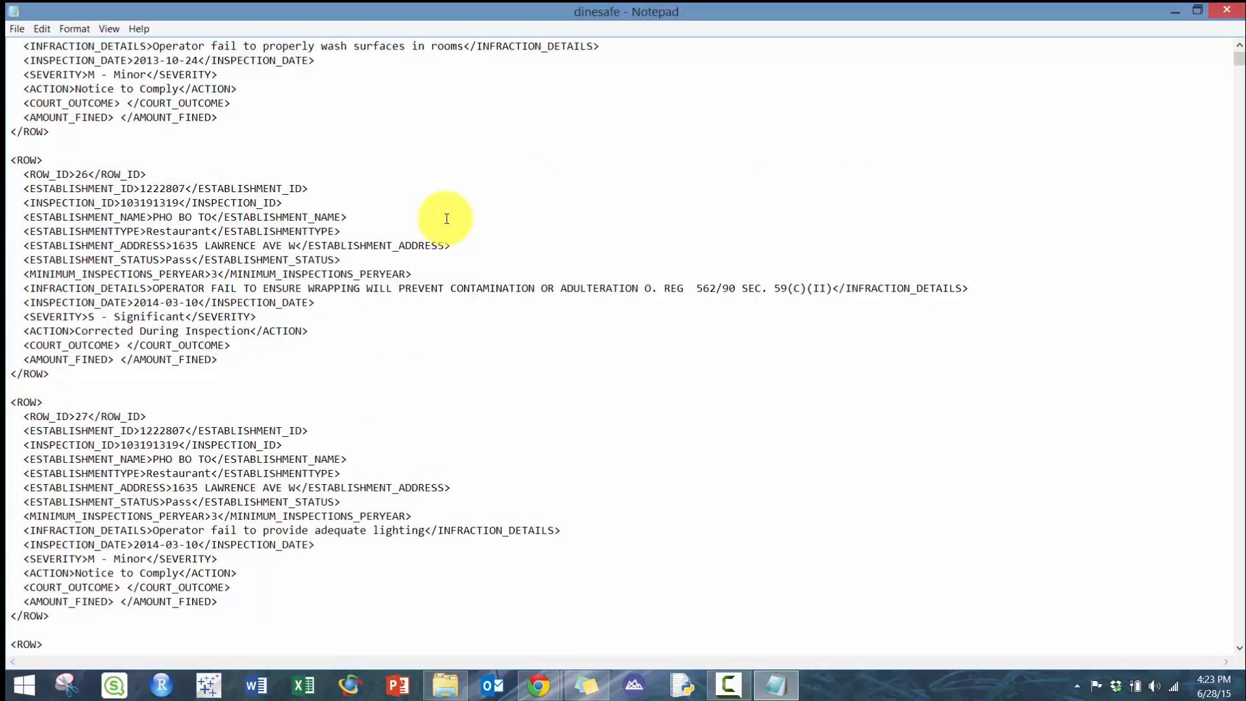
scroll("down", 3)
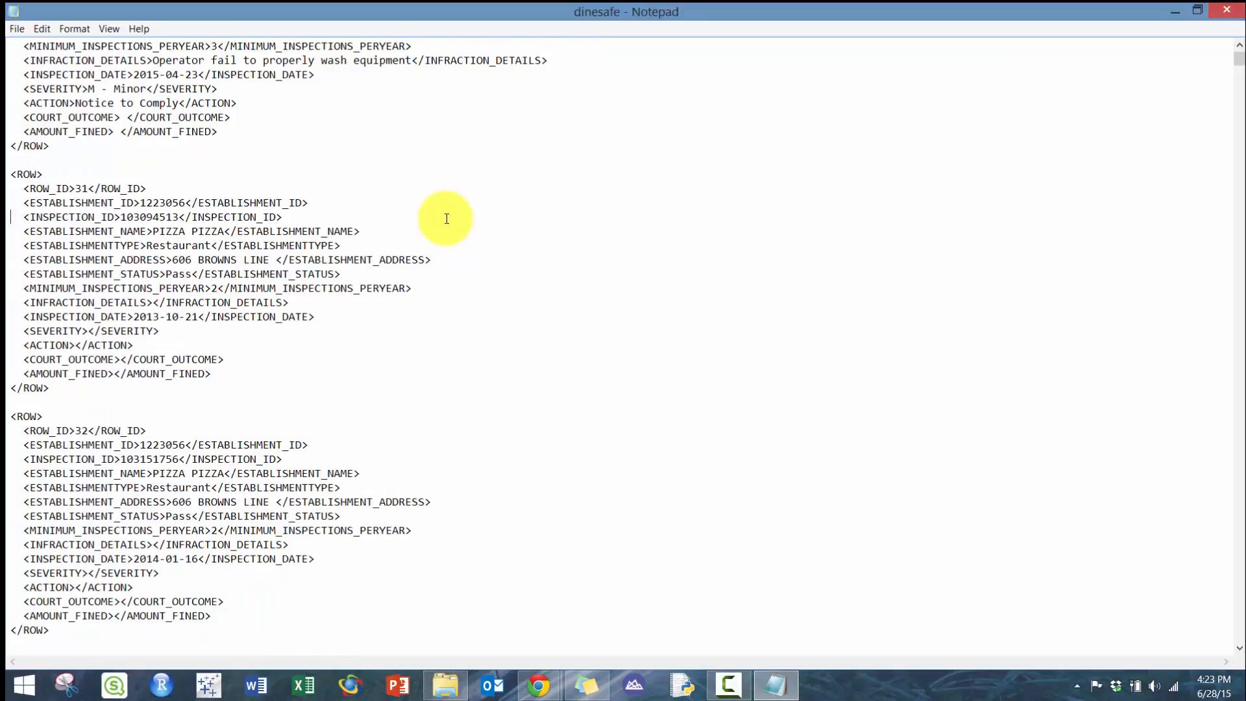
scroll("down", 3)
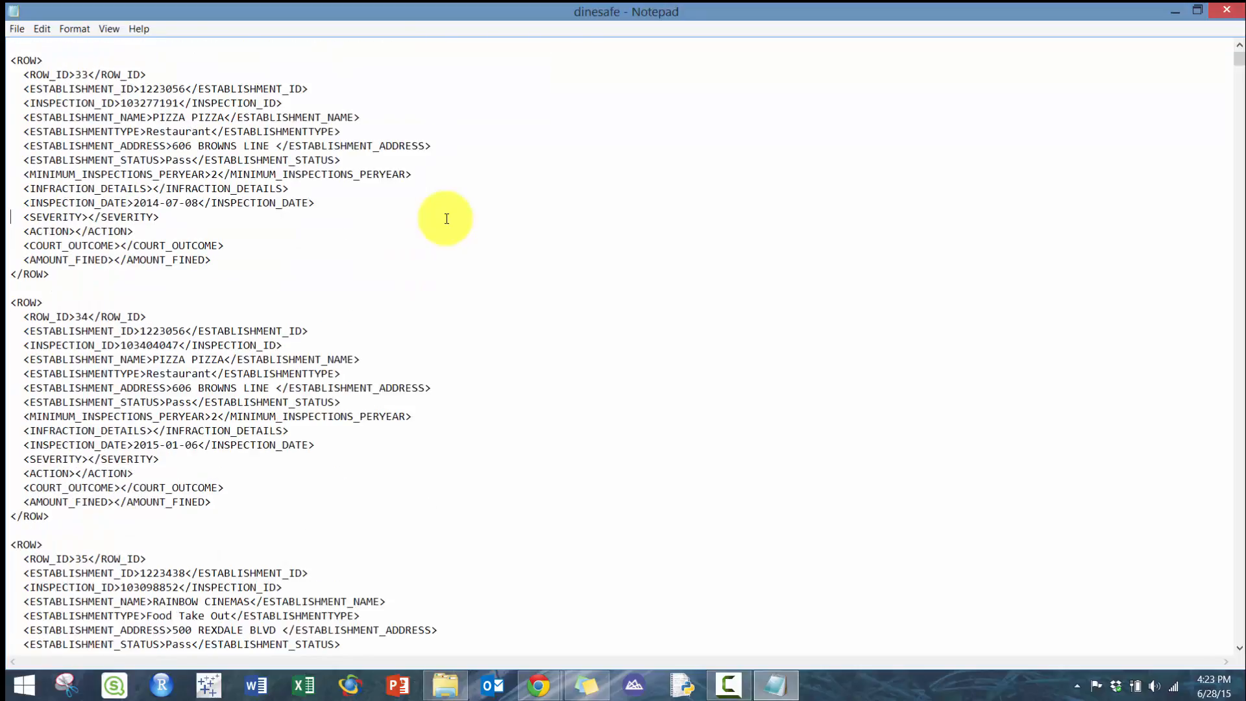
mouse_move(1231, 12)
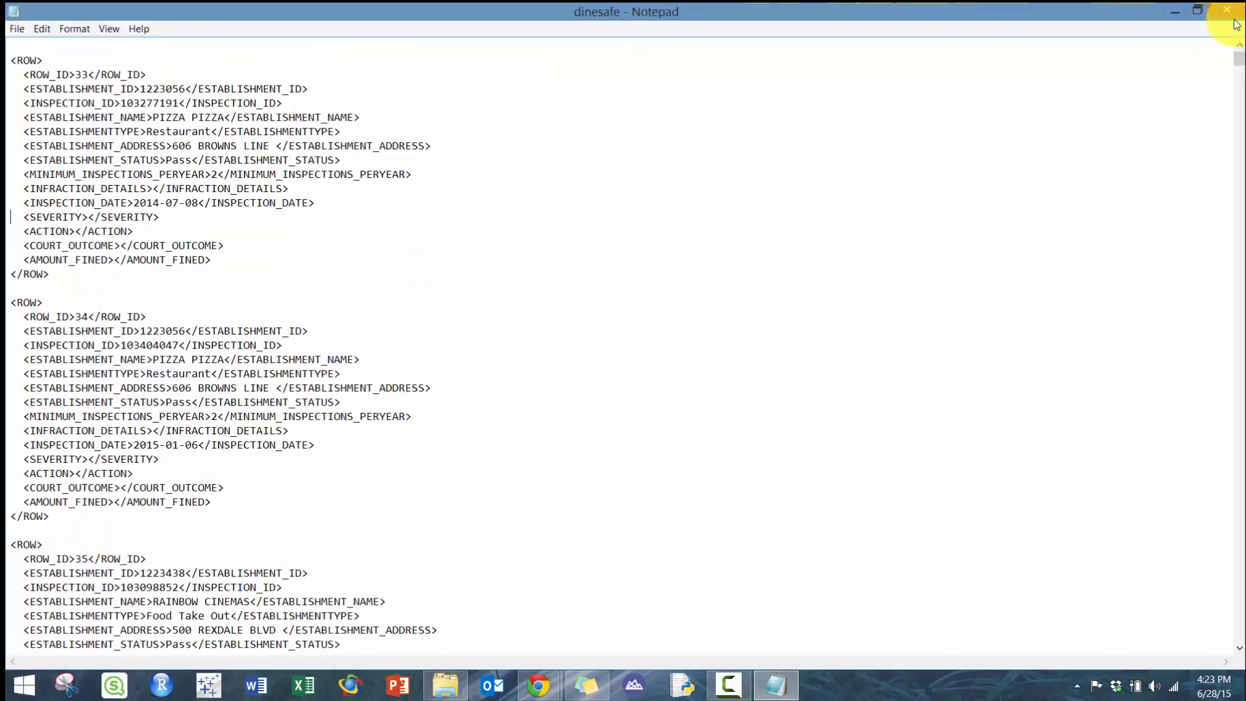
left_click(445, 685)
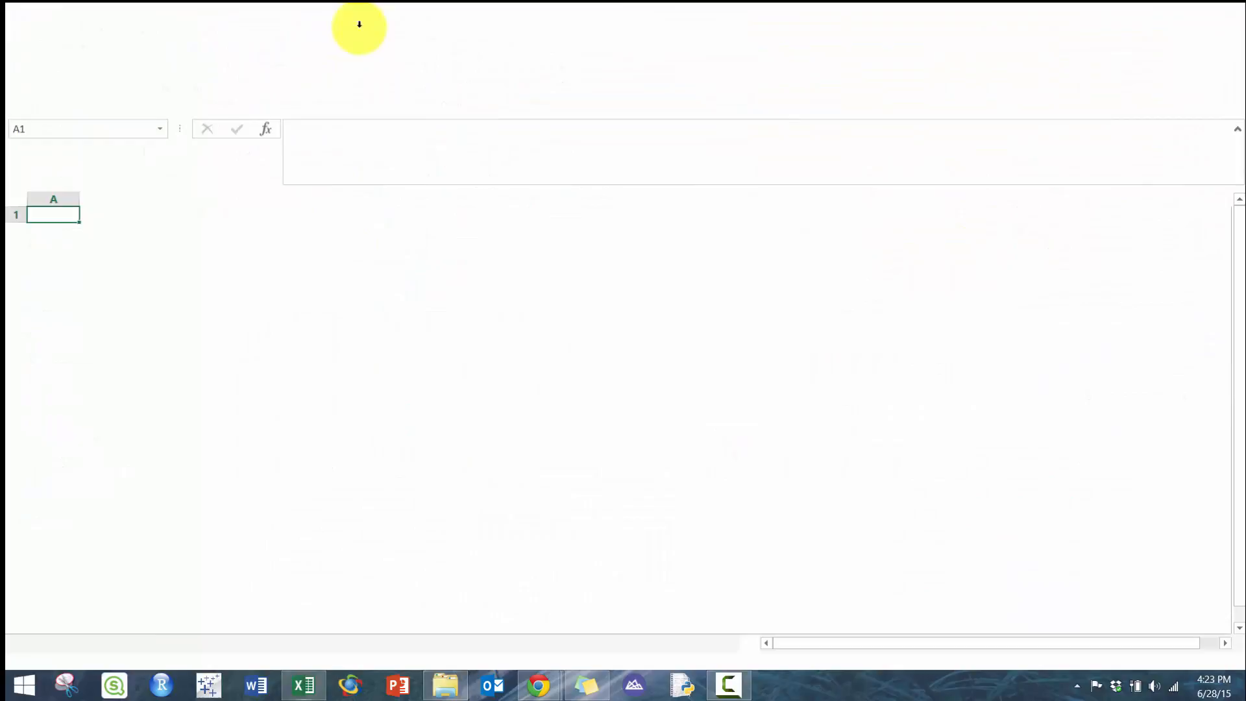
Show the Developer commands, then go to Excel's Backstage file view
left_click(466, 30)
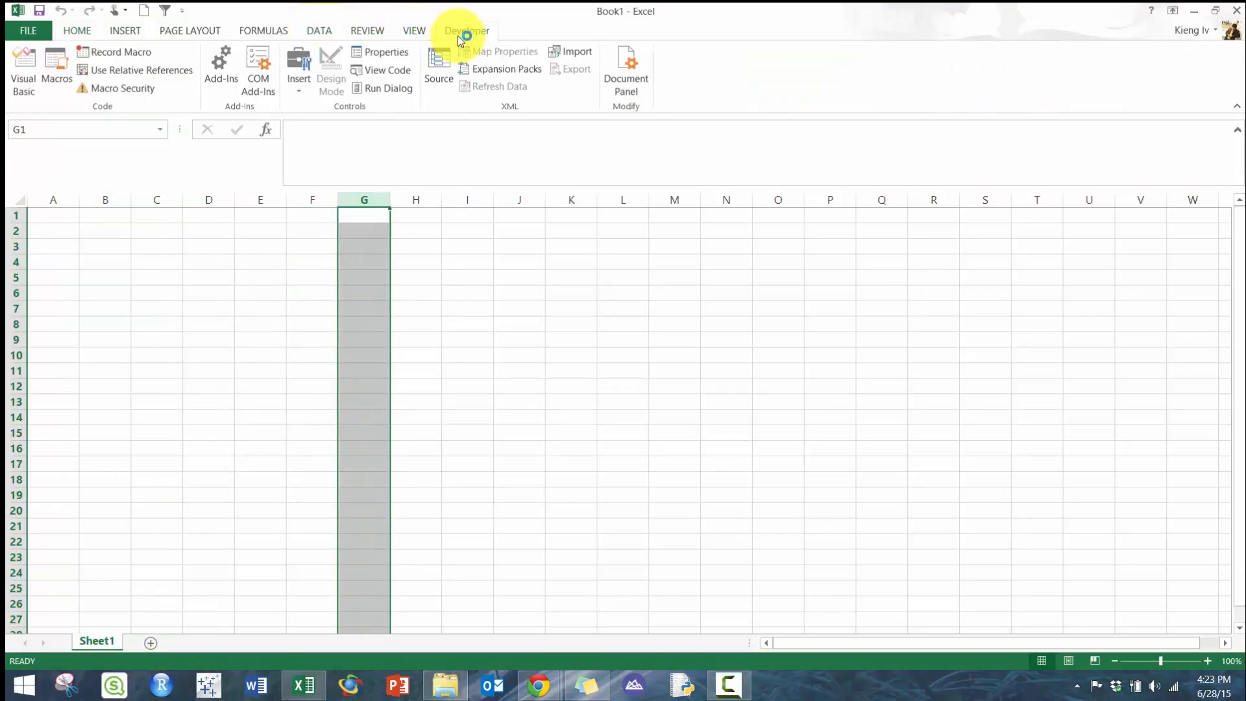
left_click(27, 30)
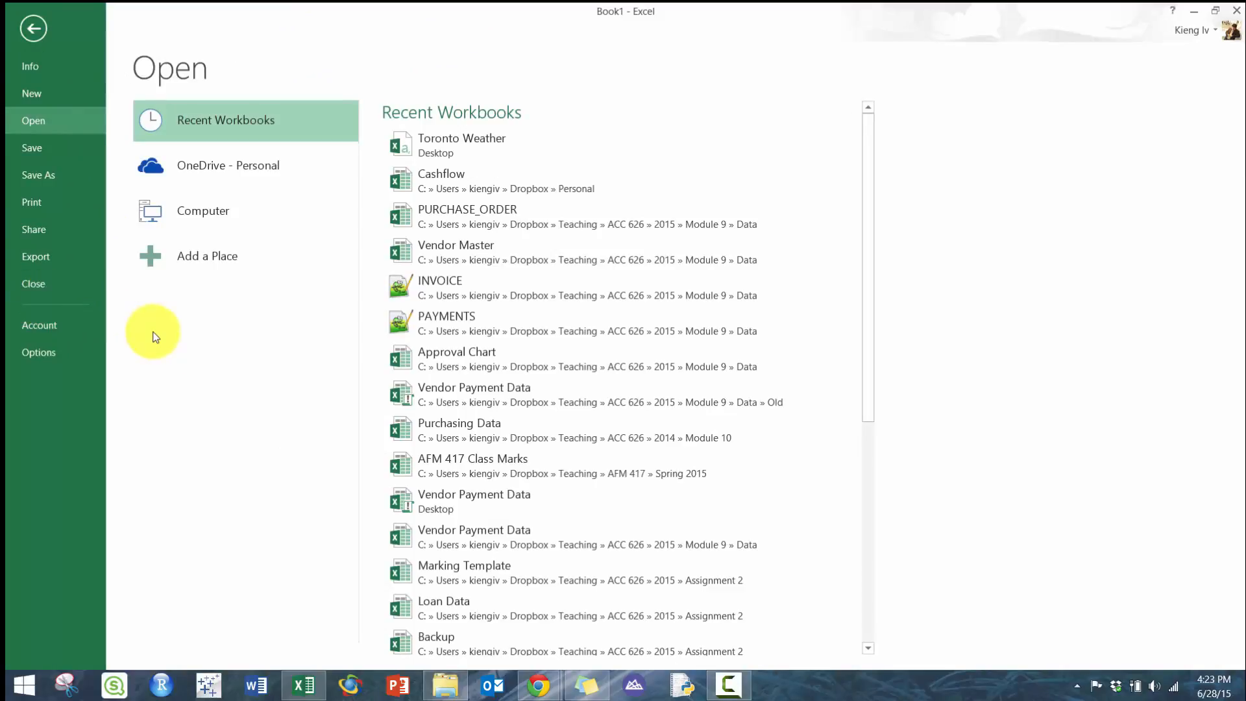
mouse_move(107, 353)
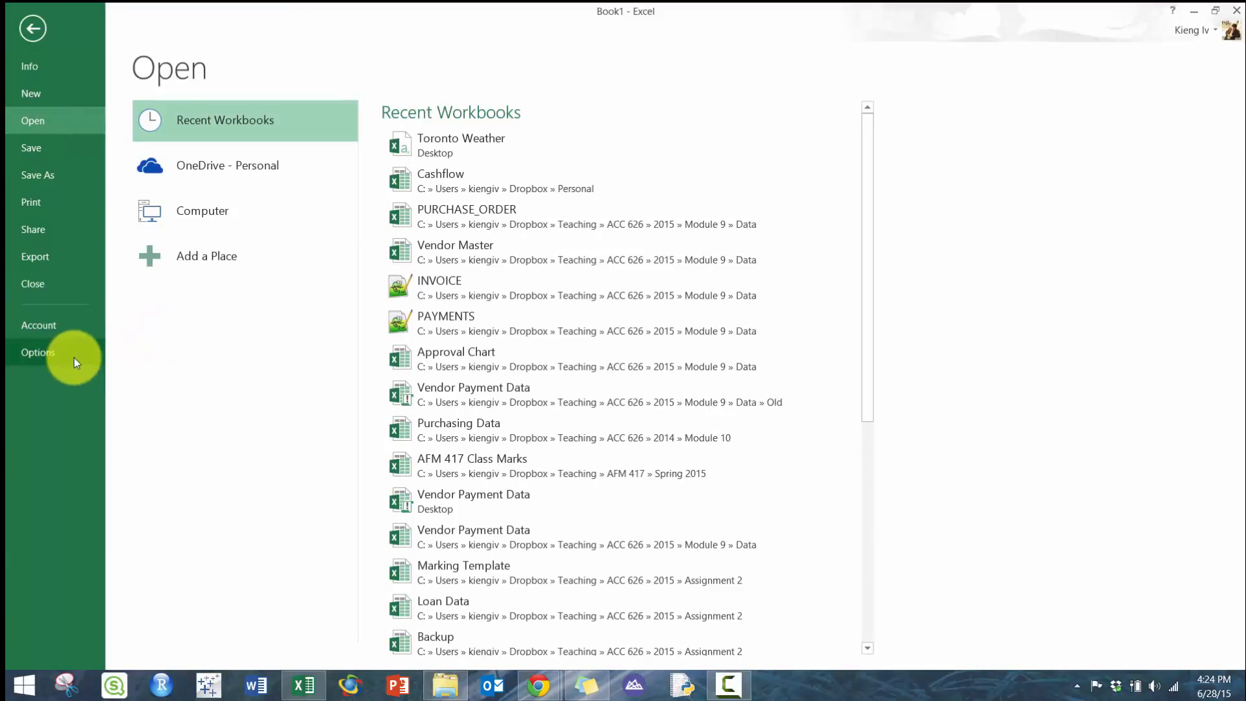
Enable the Developer (Custom) main tab in Customize Ribbon options and apply it
left_click(37, 352)
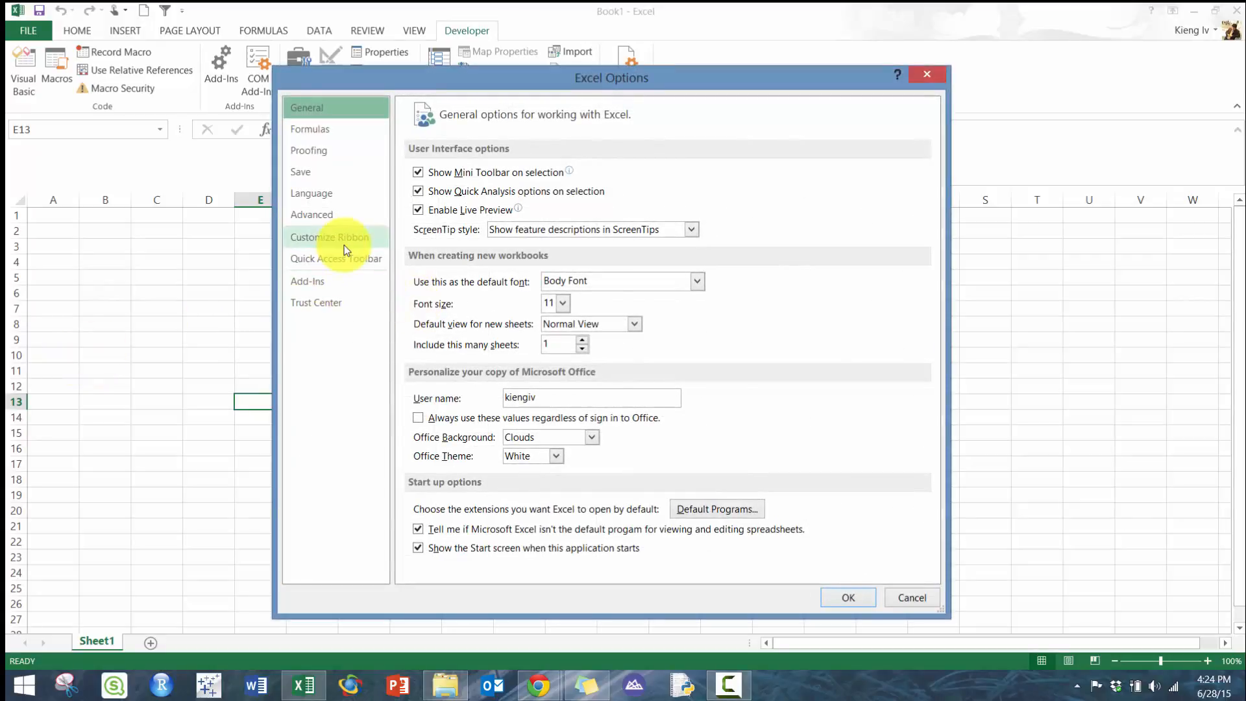
left_click(329, 236)
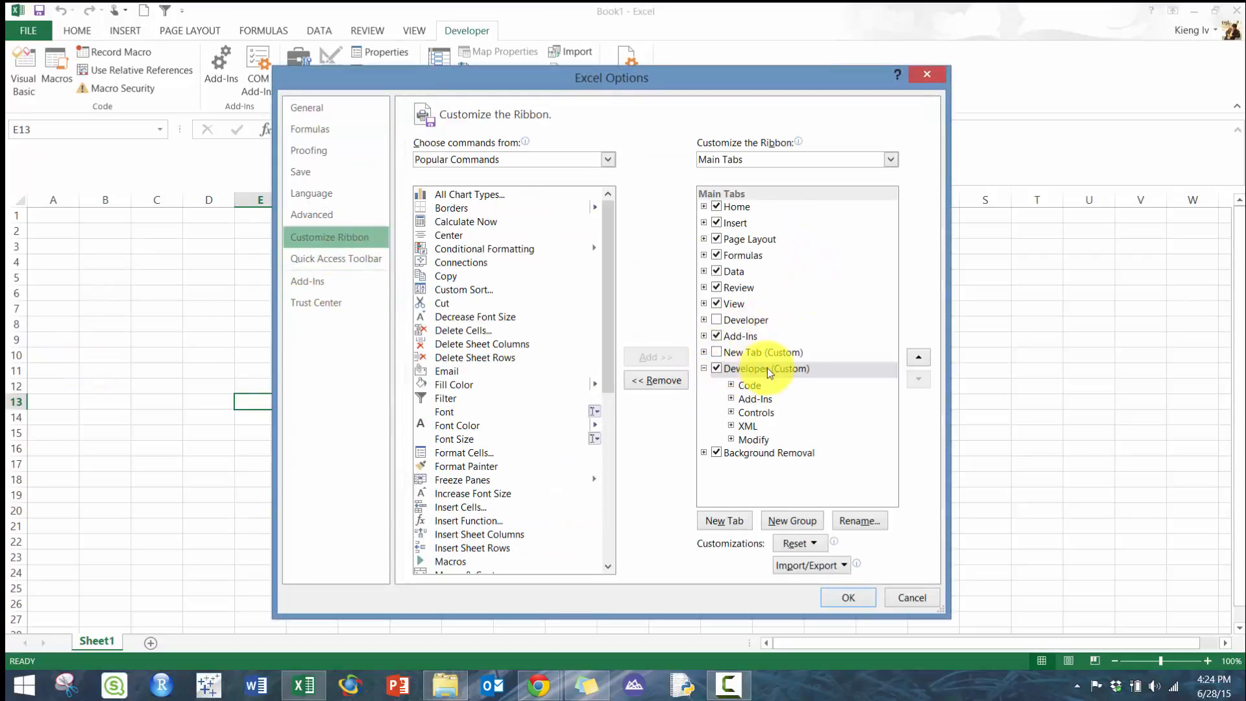
left_click(766, 367)
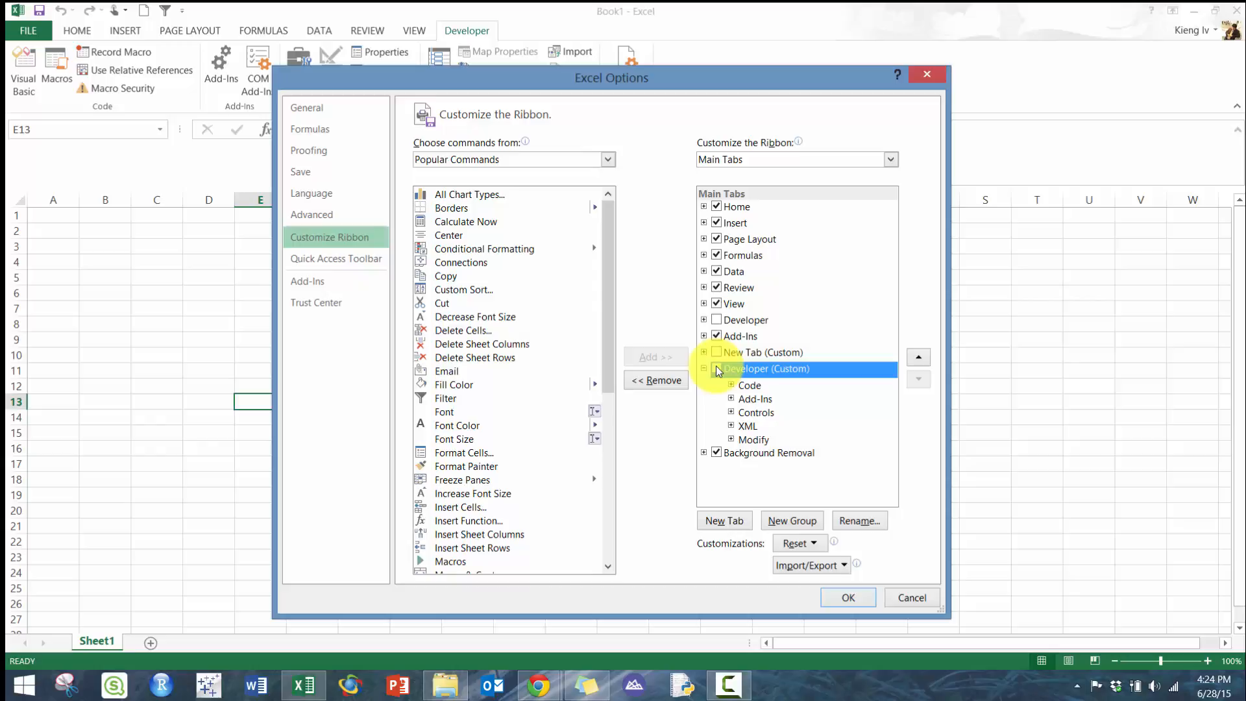
left_click(716, 367)
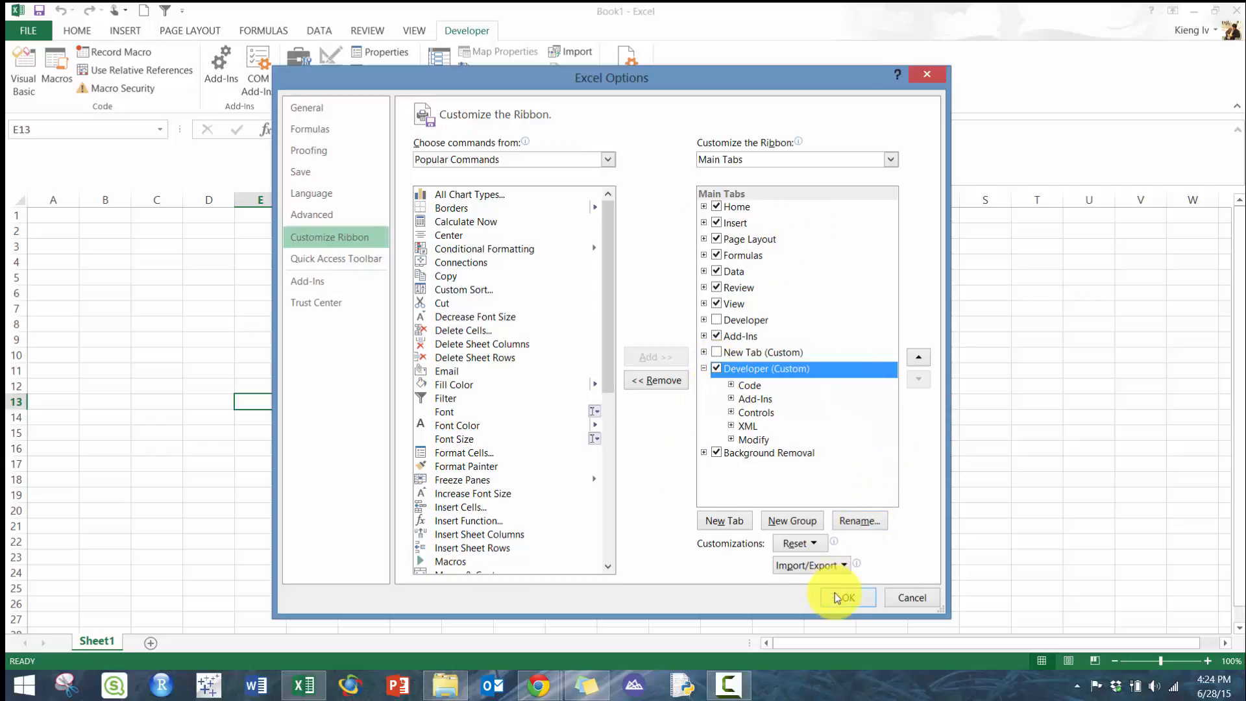
left_click(841, 597)
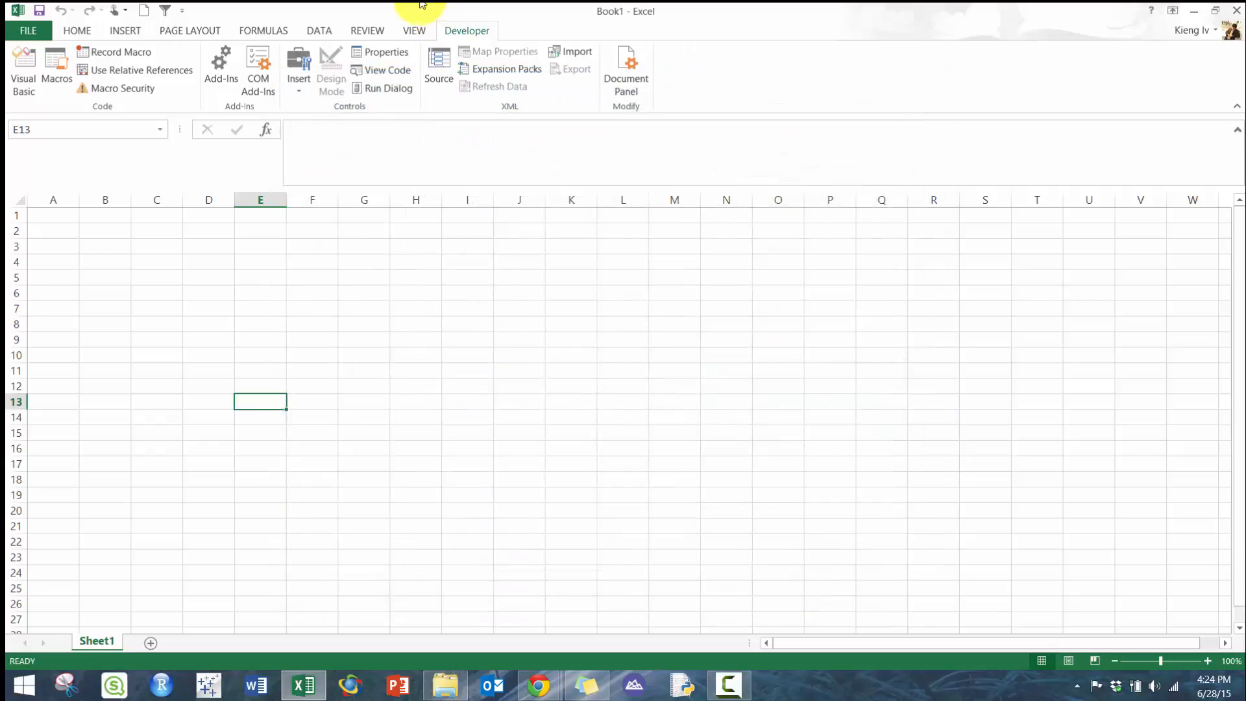
mouse_move(513, 108)
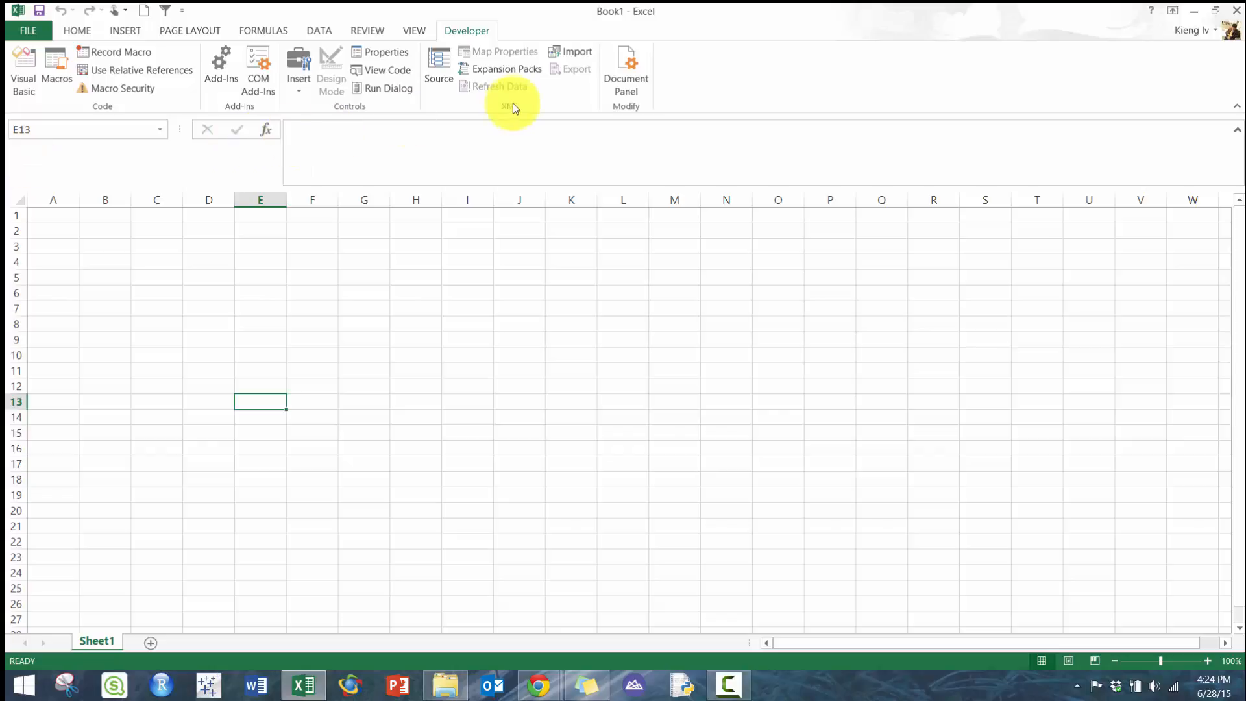
mouse_move(423, 99)
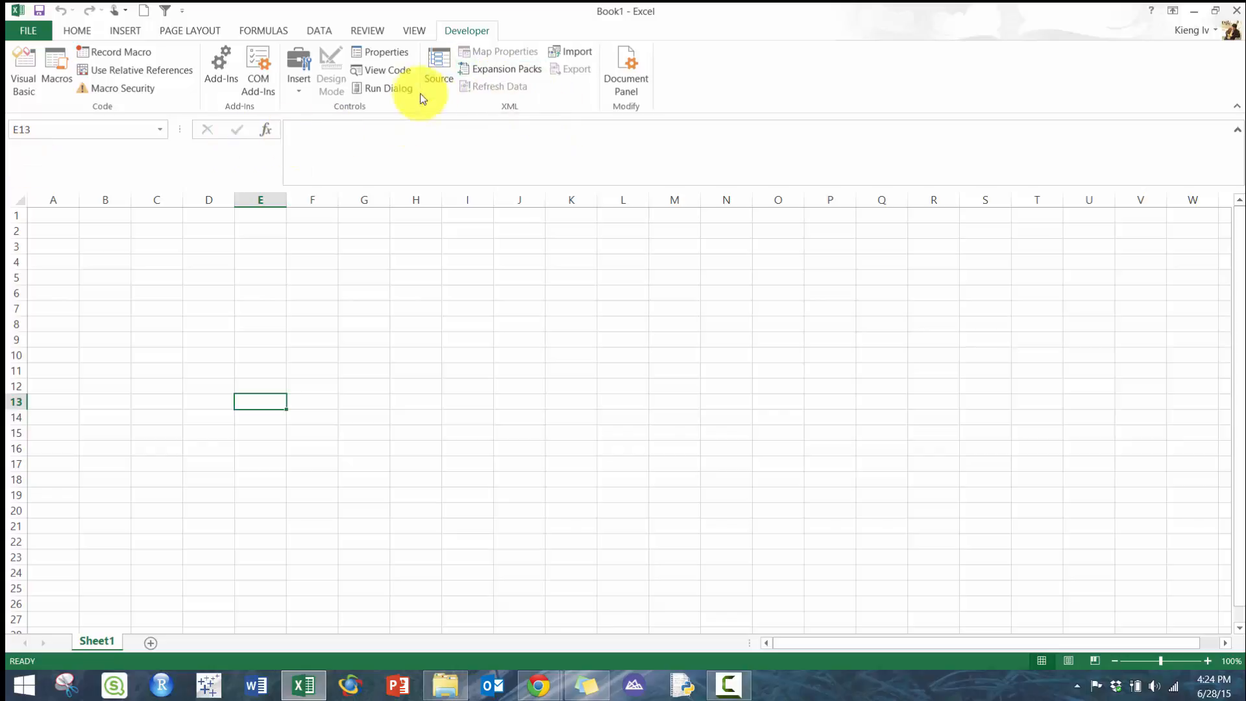
Show the XML Source pane and accept creating a schema from the dinesafe XML
left_click(439, 62)
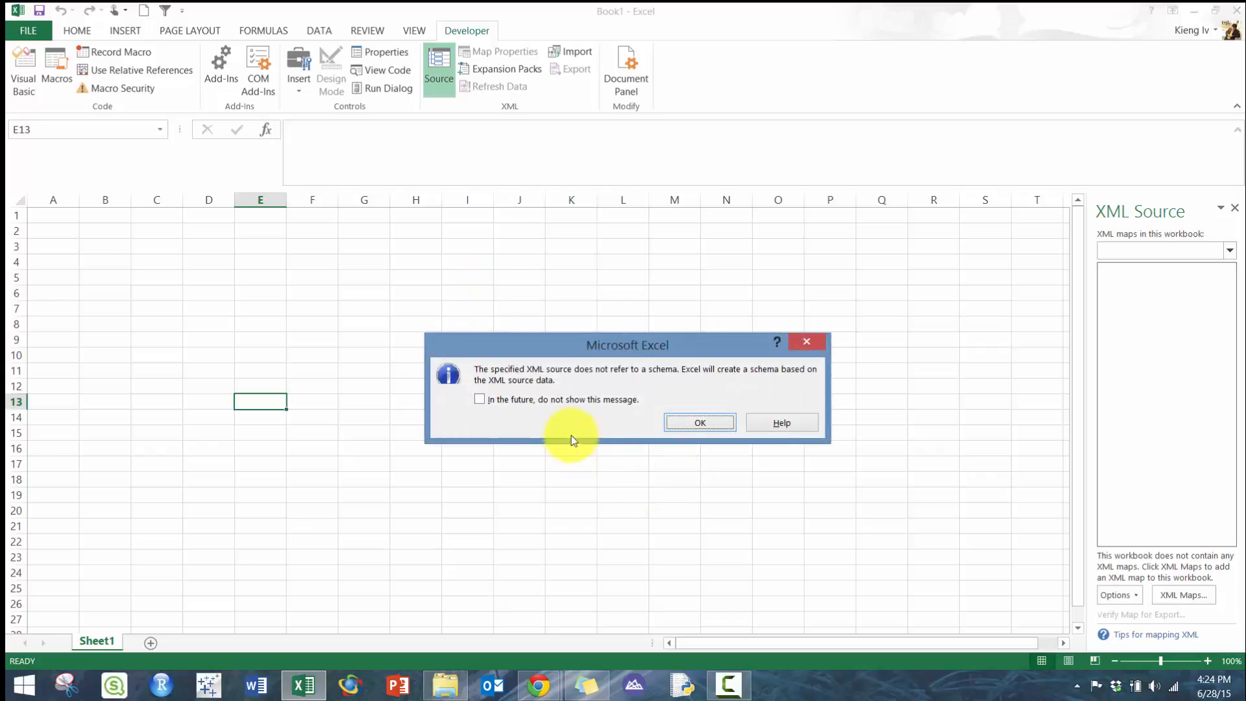
mouse_move(622, 377)
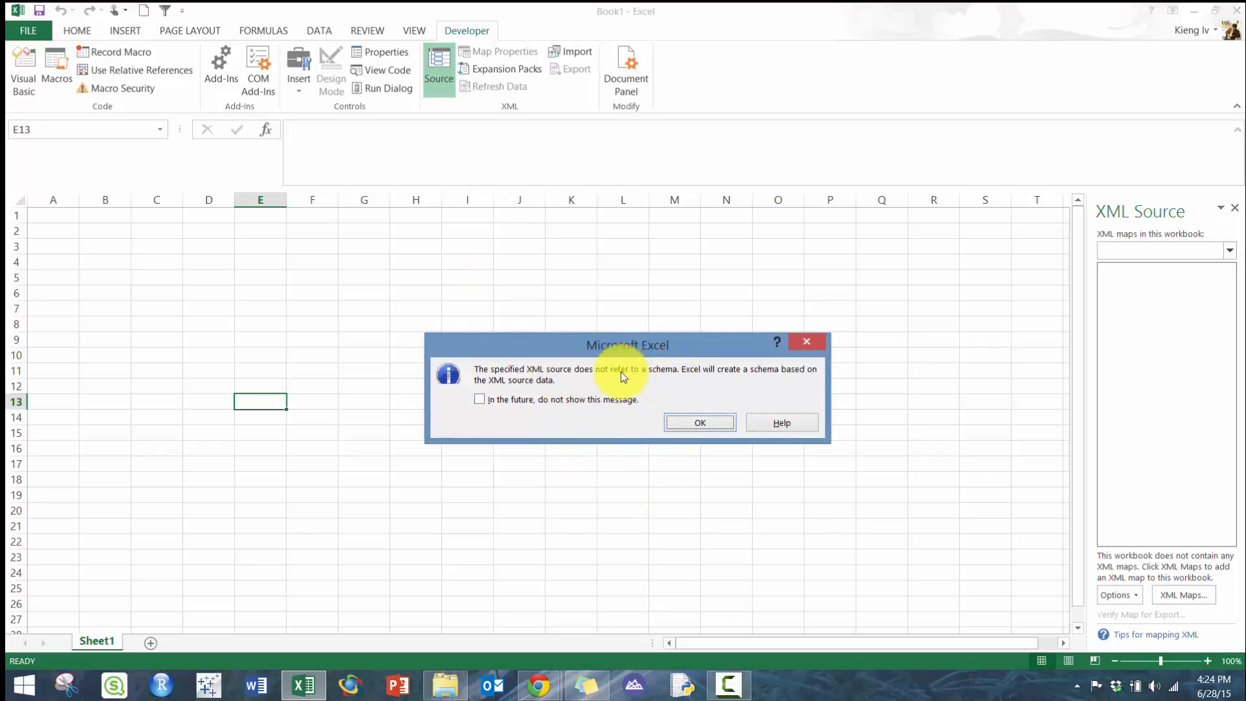
left_click(698, 422)
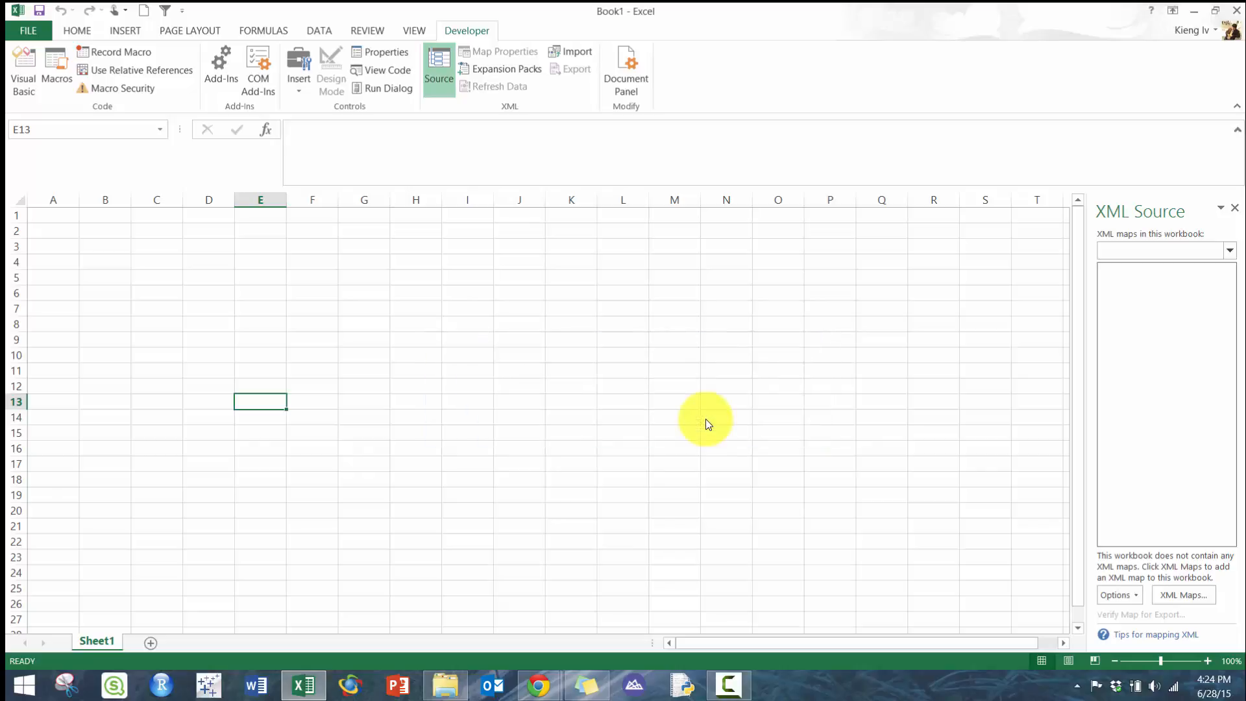
Set the XML import destination to Sheet1!$A$1 and confirm the import
left_click(575, 52)
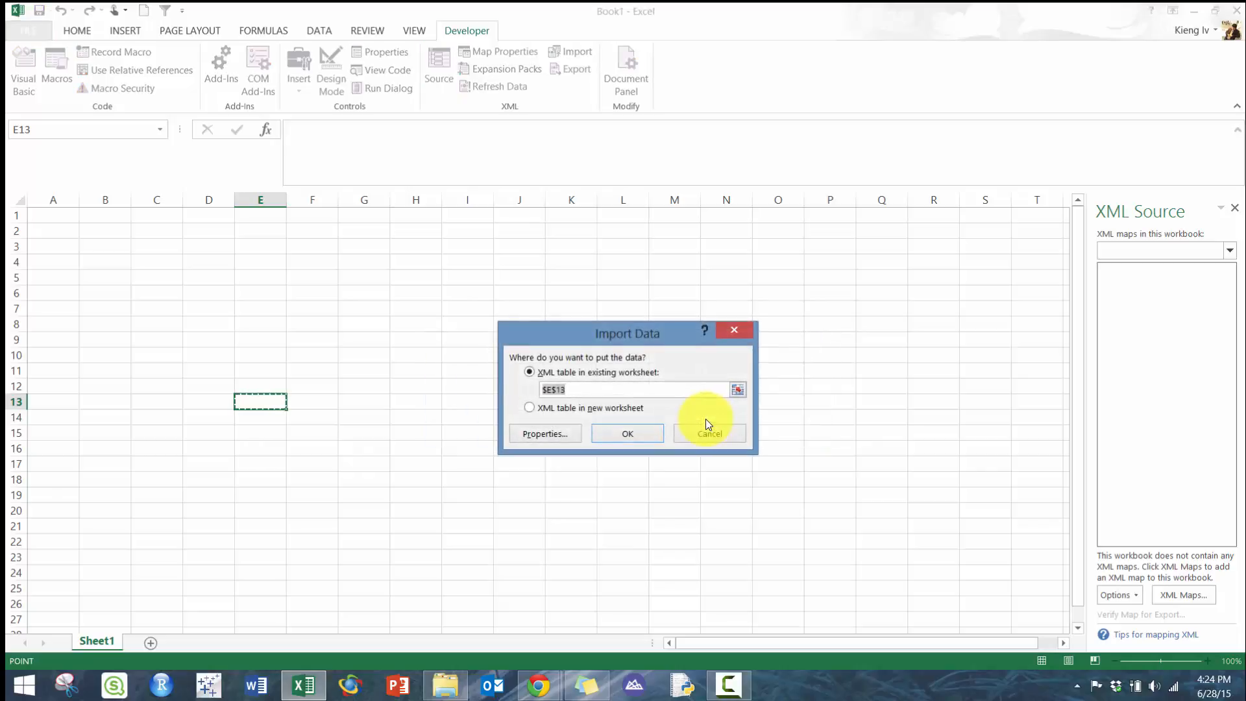
mouse_move(649, 393)
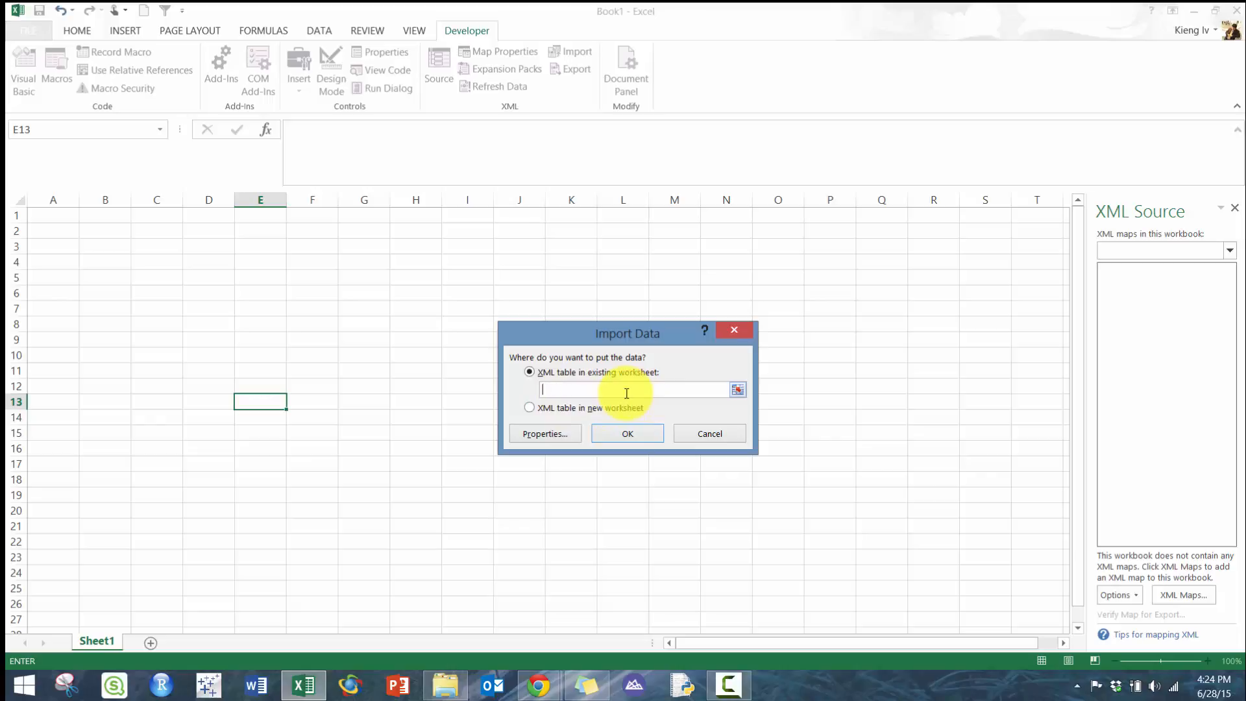
left_click(53, 215)
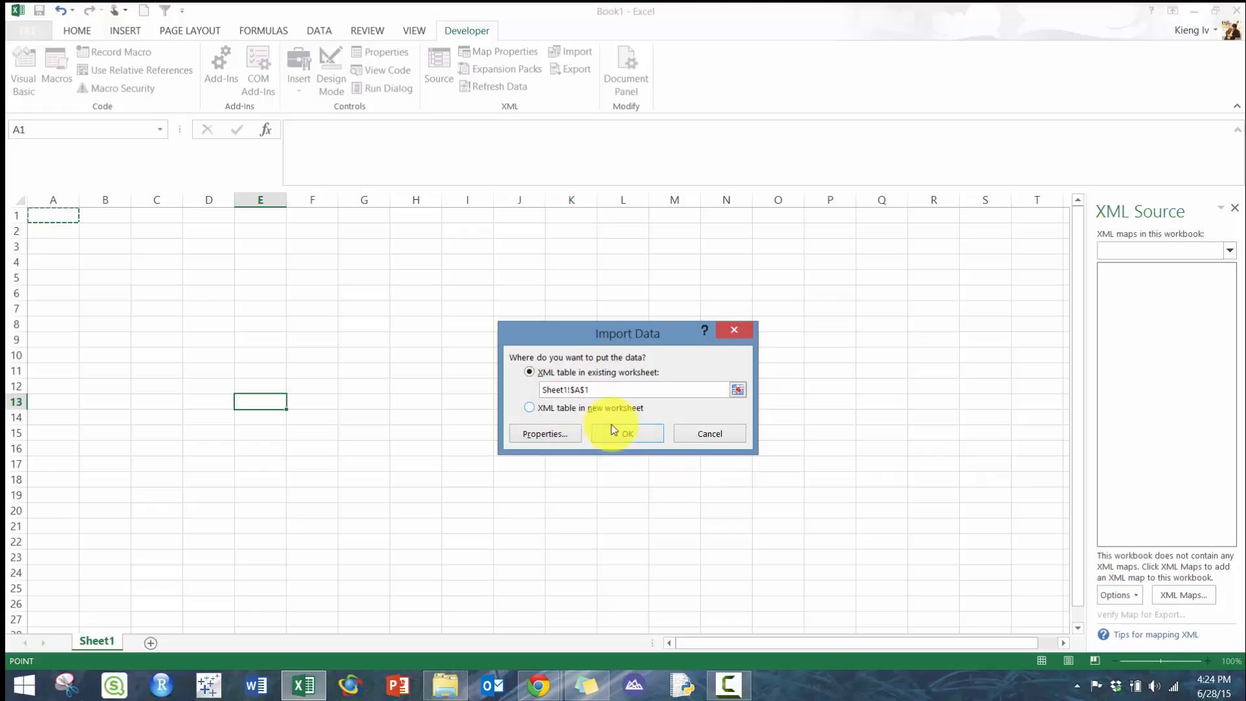
left_click(626, 434)
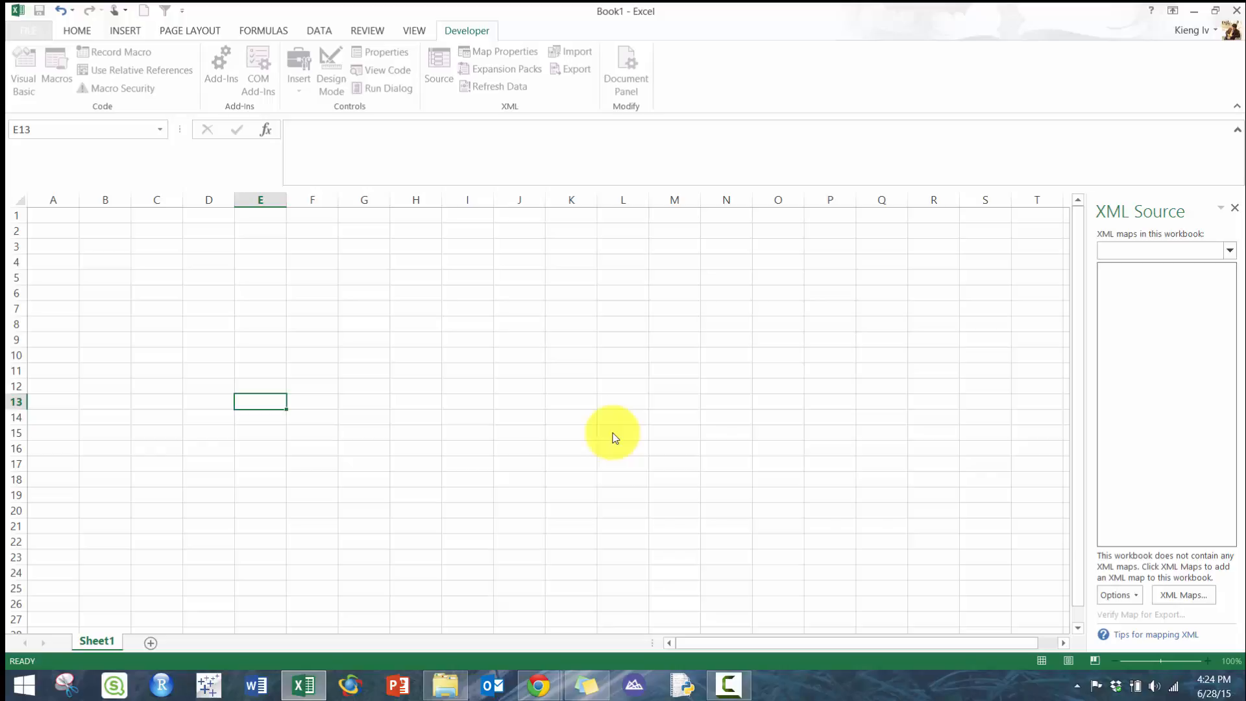
left_click(576, 50)
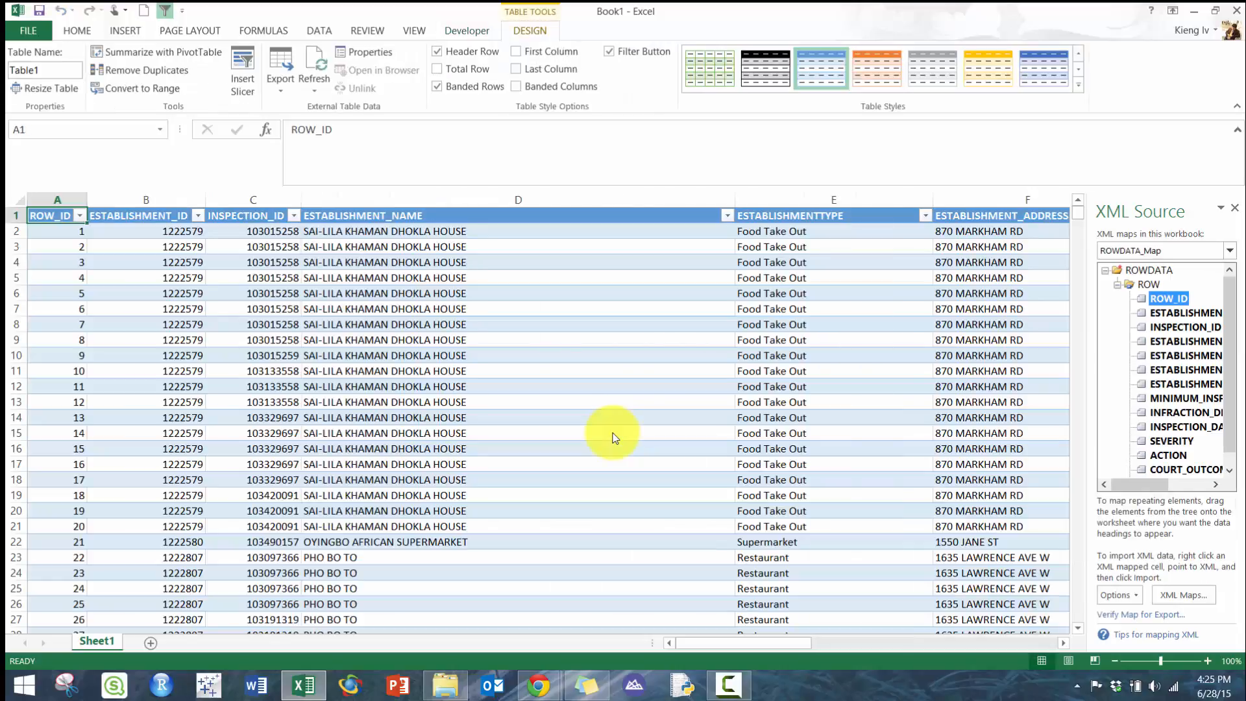
left_click(491, 278)
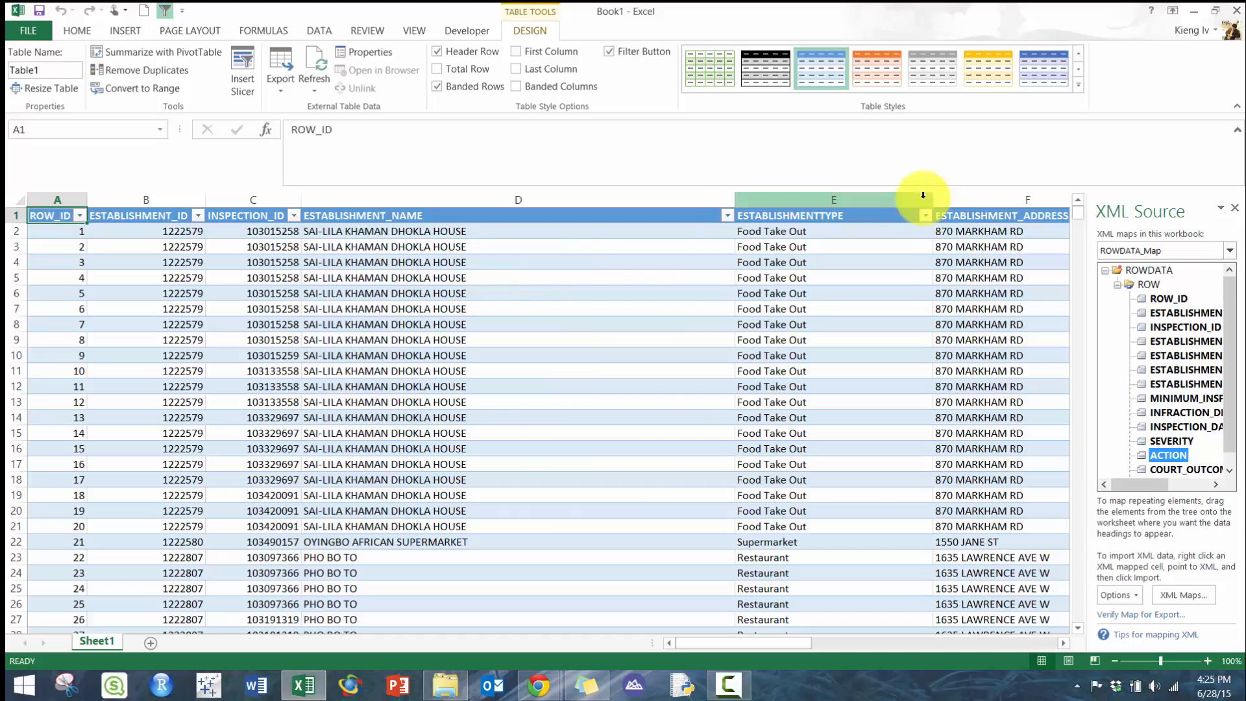
left_click(979, 278)
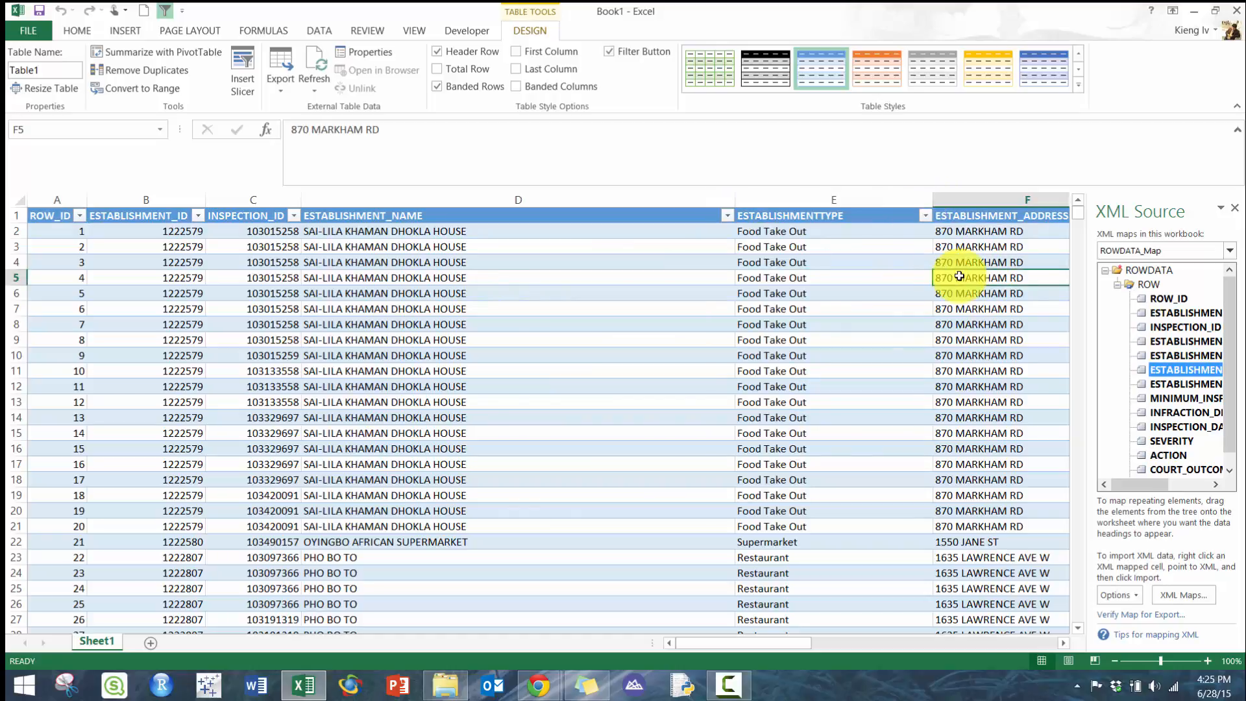